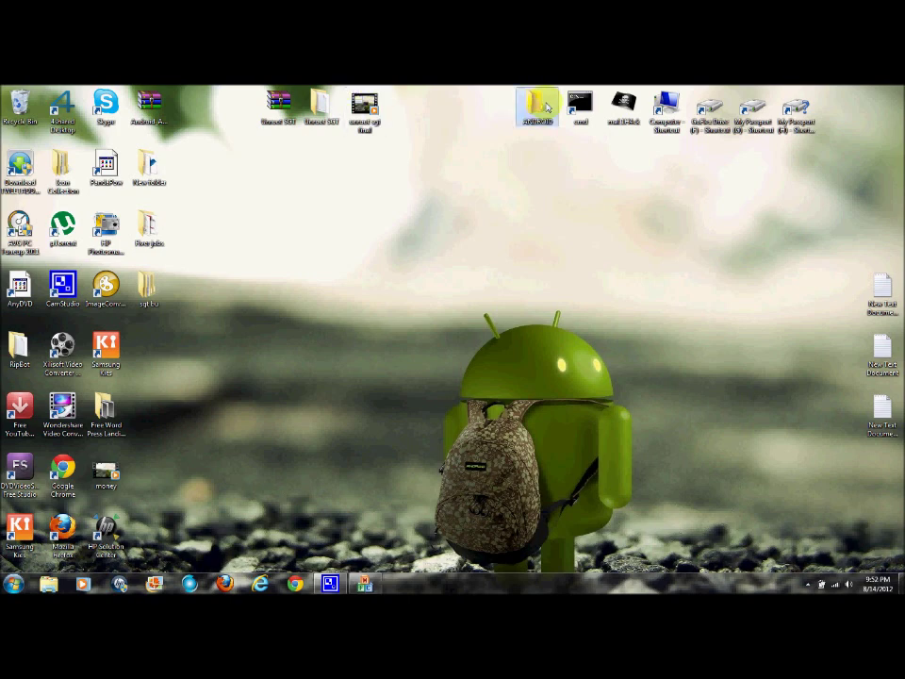
Navigate from the desktop ANDROID folder into its Galaxy Tab Files subfolder
double_click(537, 105)
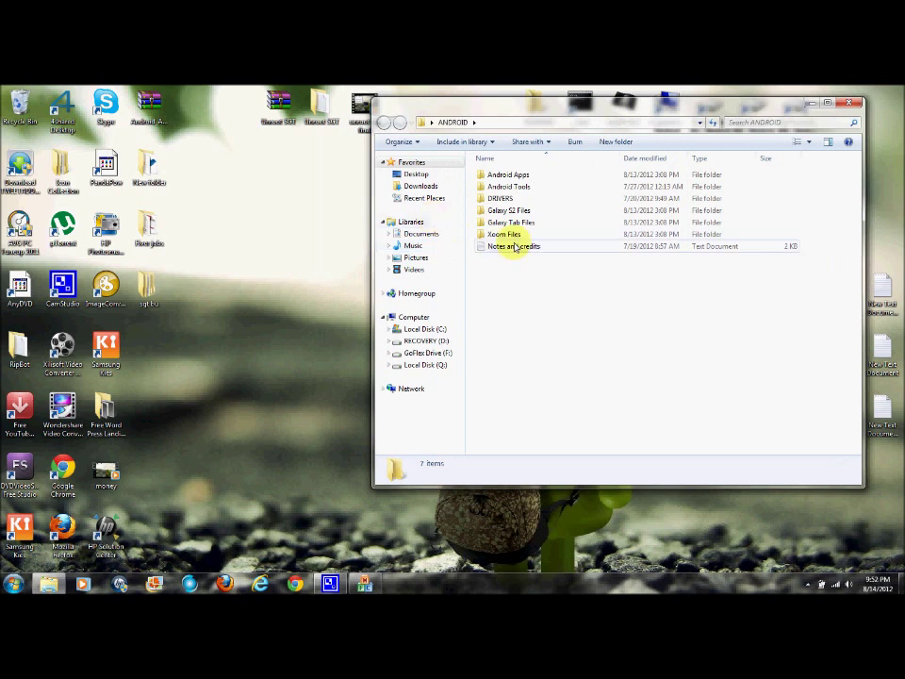
double_click(509, 222)
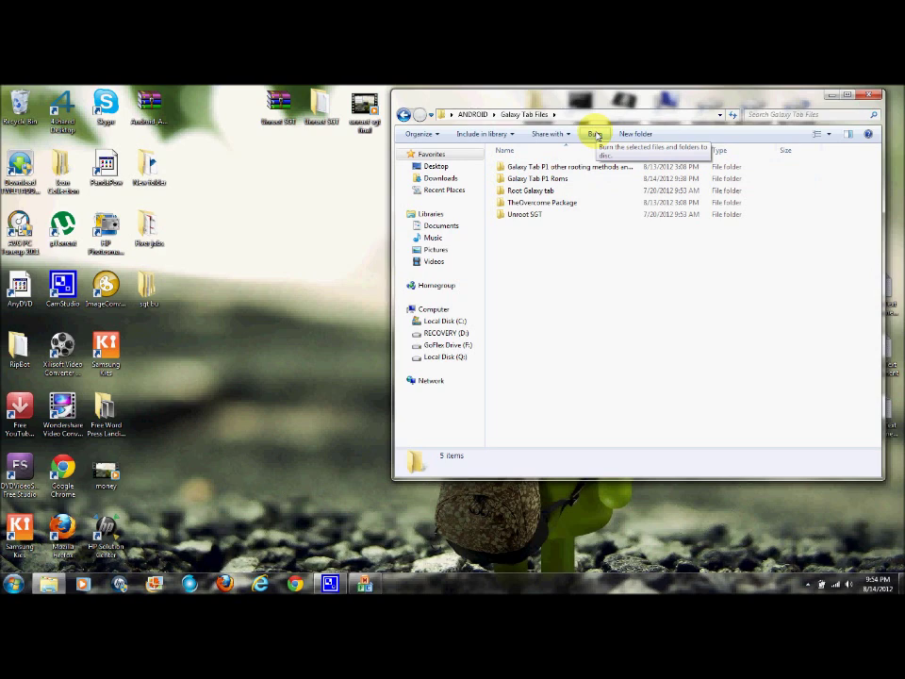
mouse_move(641, 103)
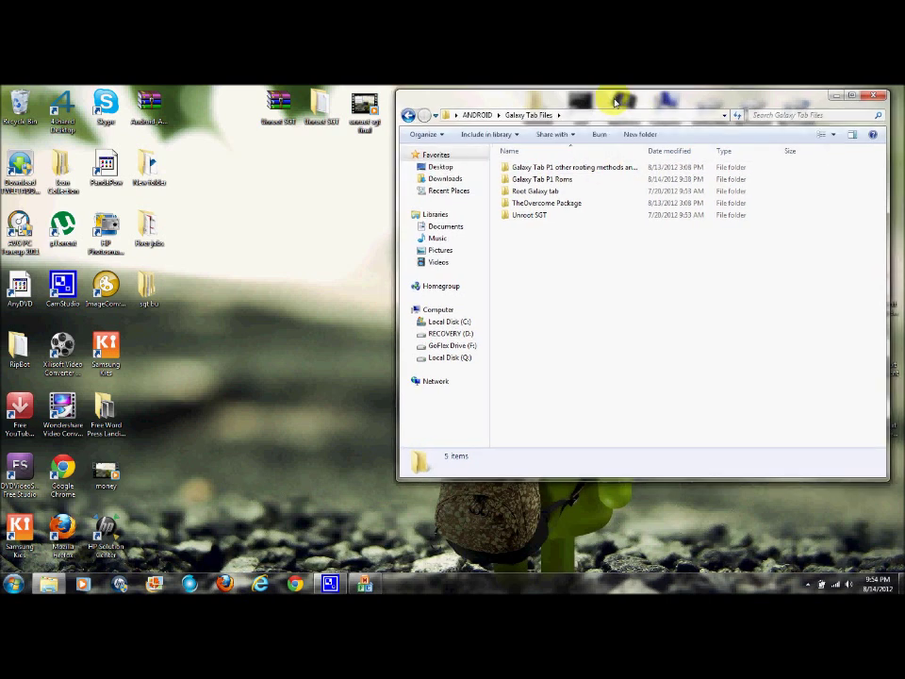
mouse_move(554, 246)
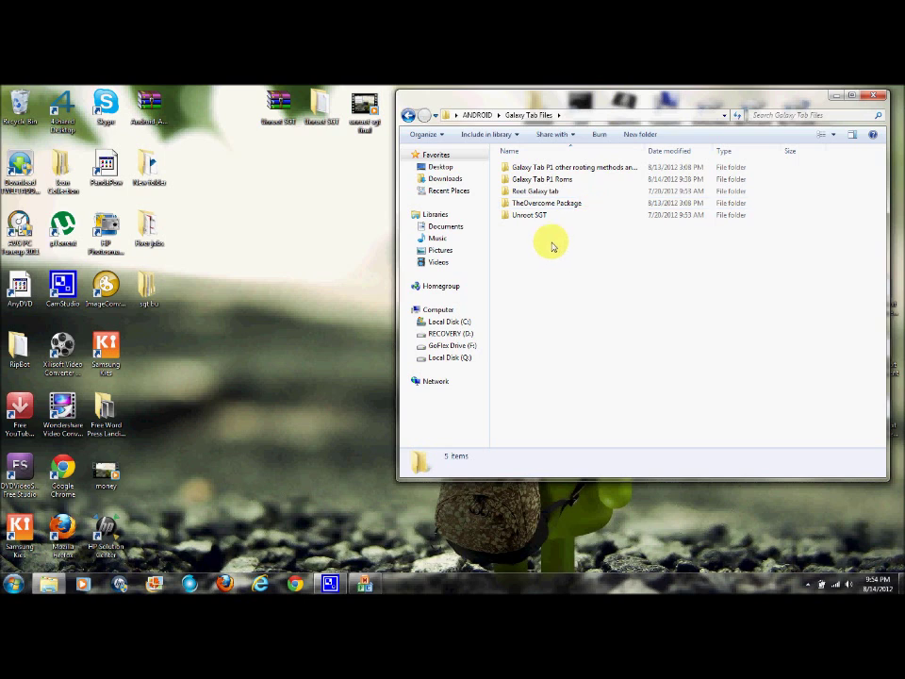
mouse_move(530, 215)
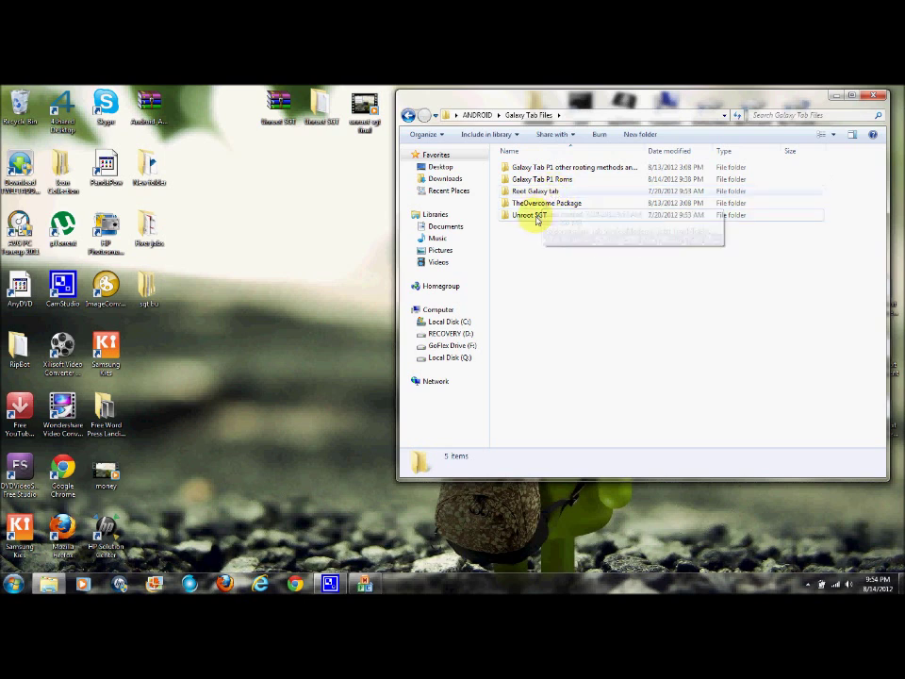
mouse_move(537, 215)
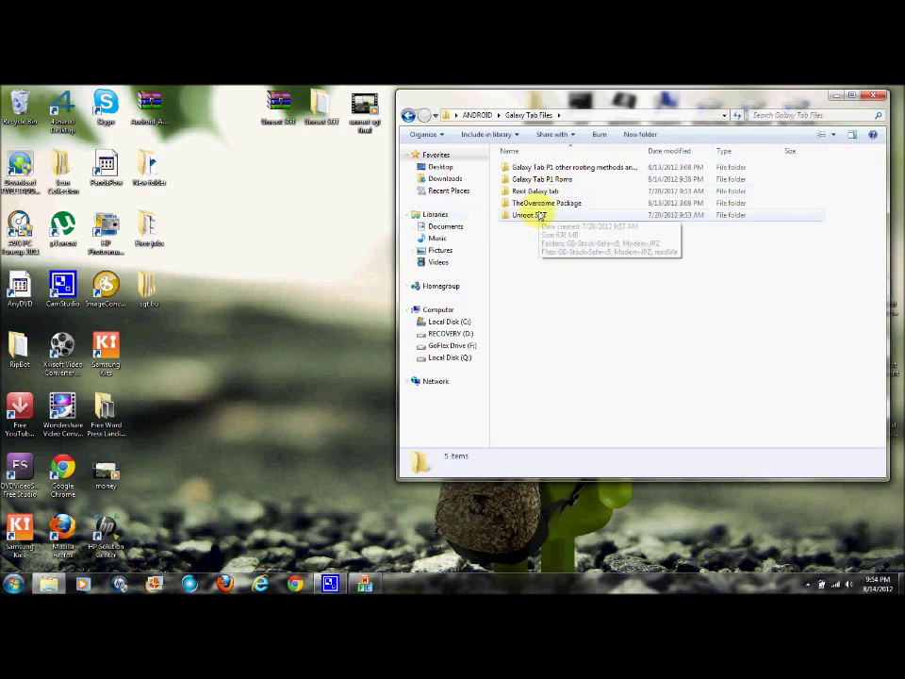
double_click(547, 204)
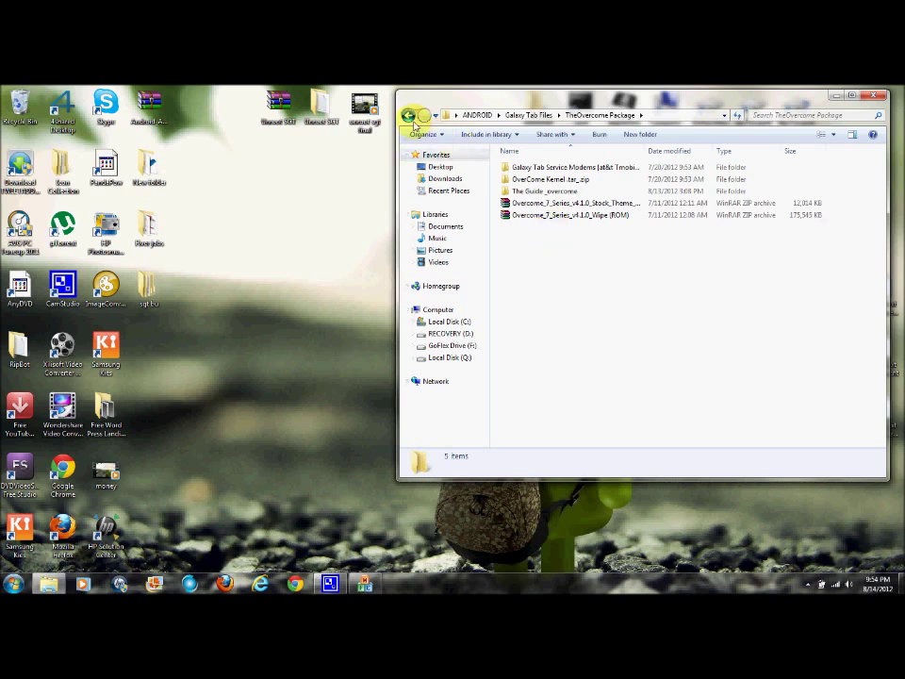
click(409, 115)
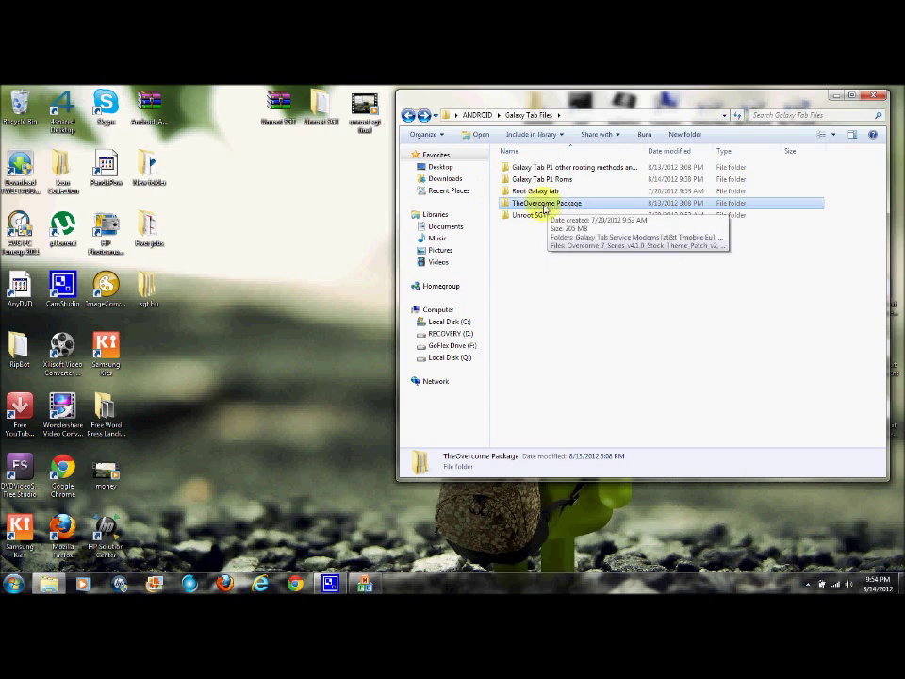
mouse_move(524, 215)
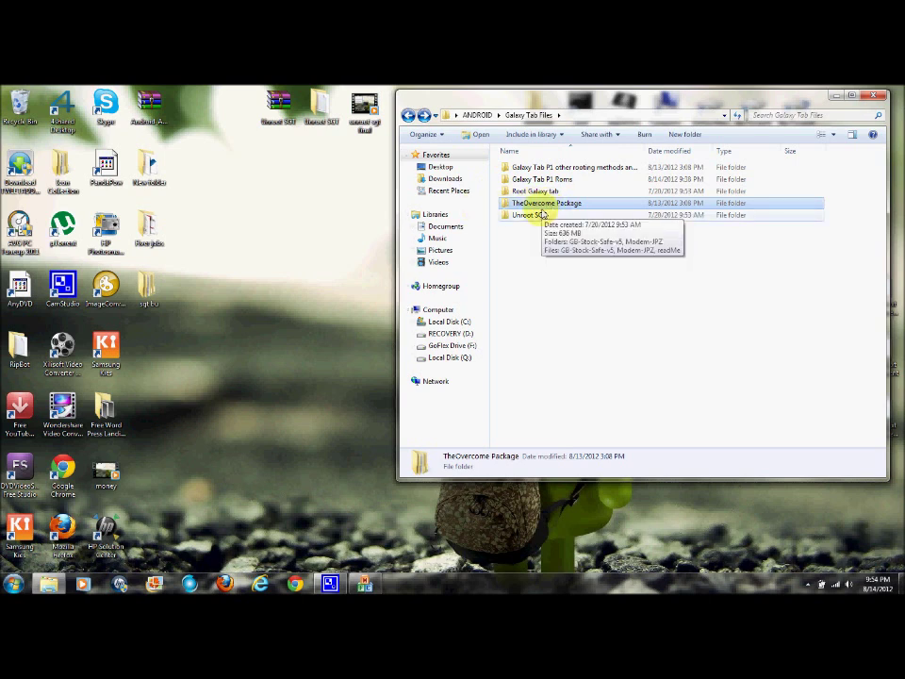
mouse_move(536, 215)
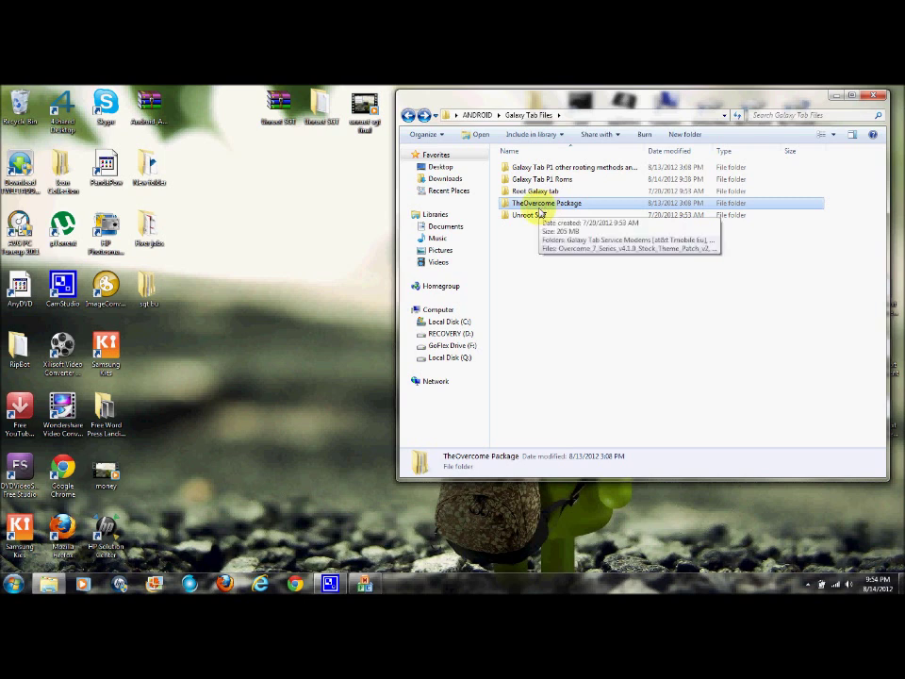
mouse_move(538, 211)
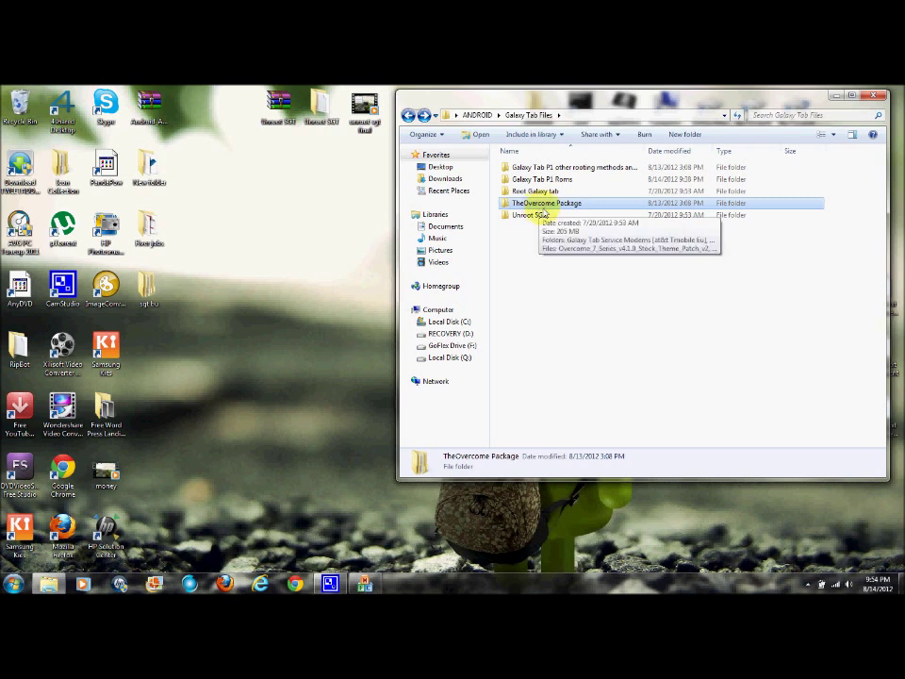
mouse_move(543, 215)
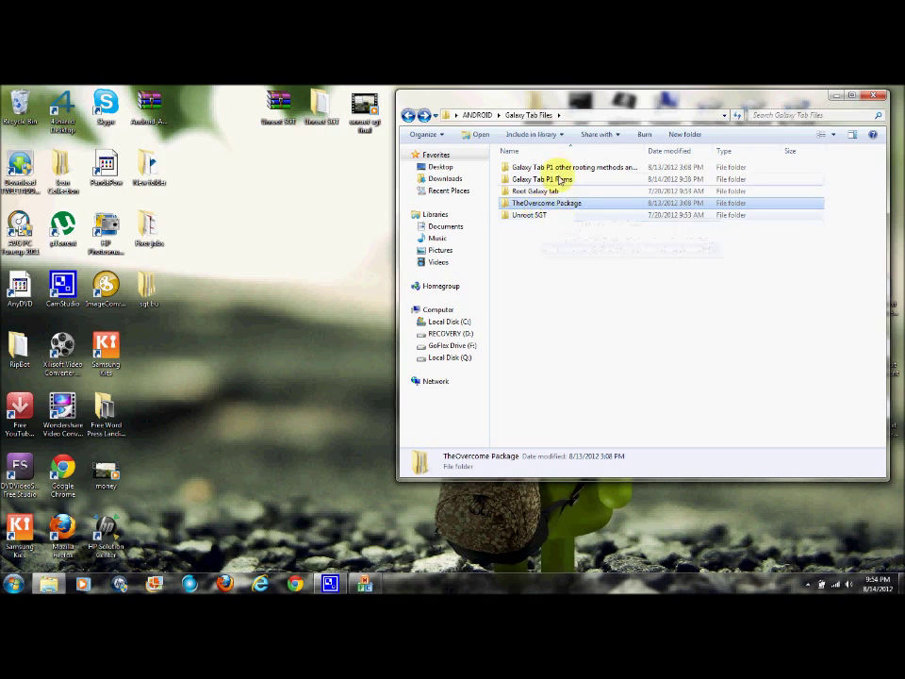
click(546, 204)
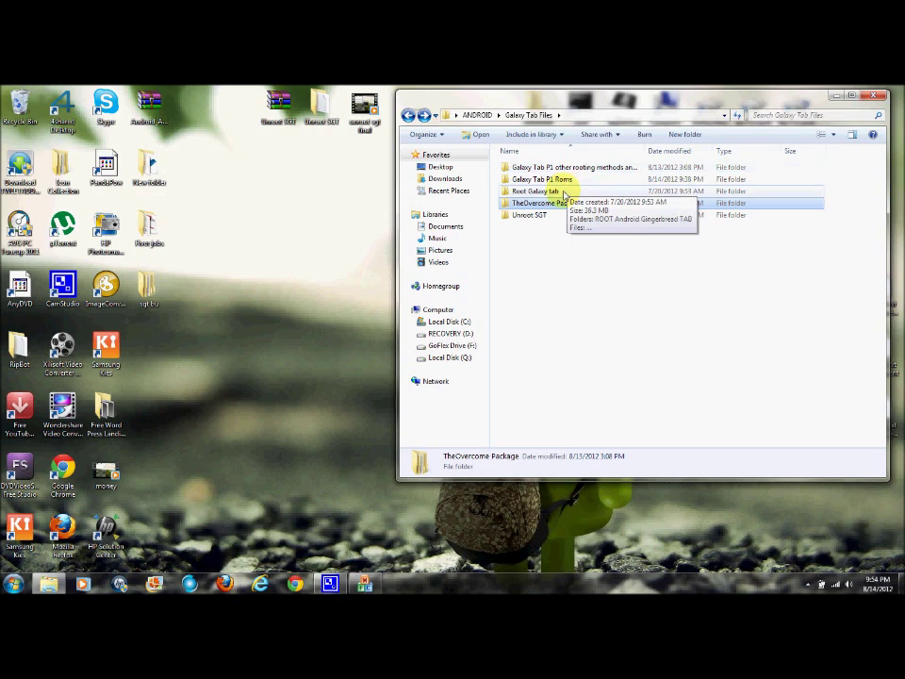
Enter the Root Galaxy tab folder and select the ROOT Android Gingerbread TAB archive for extraction
double_click(537, 190)
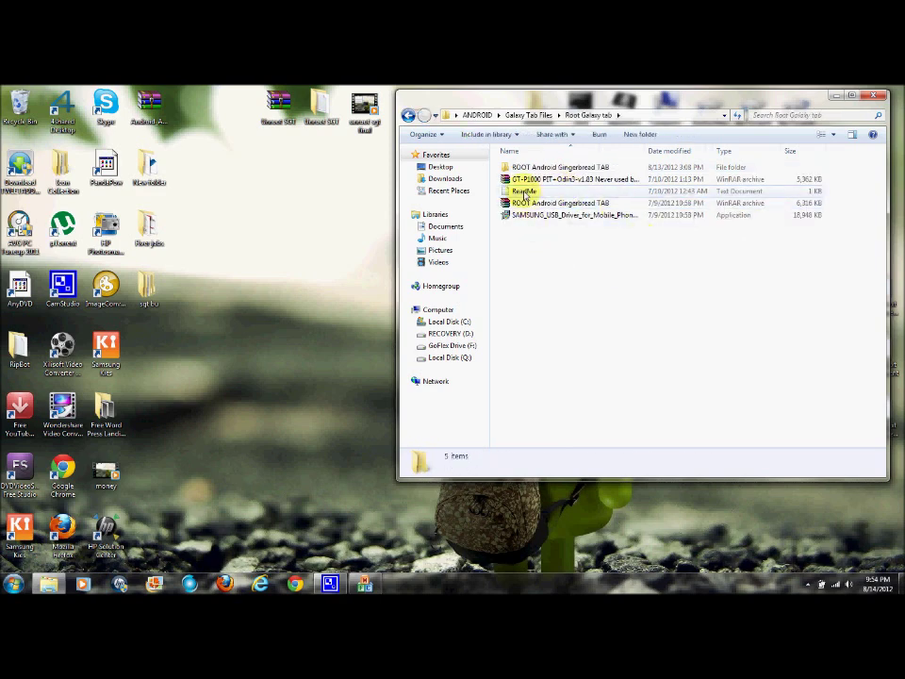
double_click(524, 191)
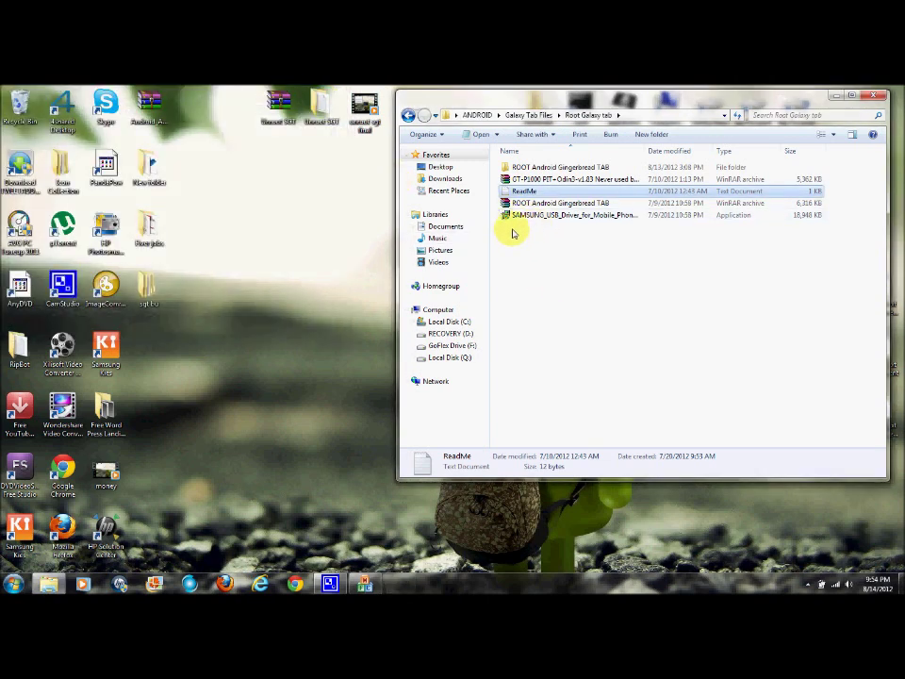
click(566, 179)
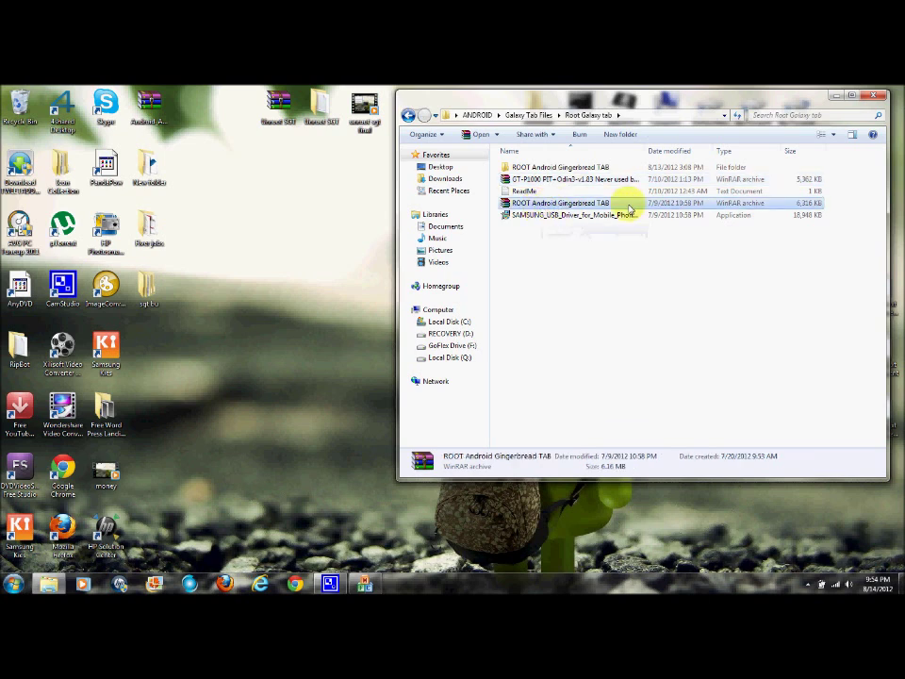
right_click(558, 203)
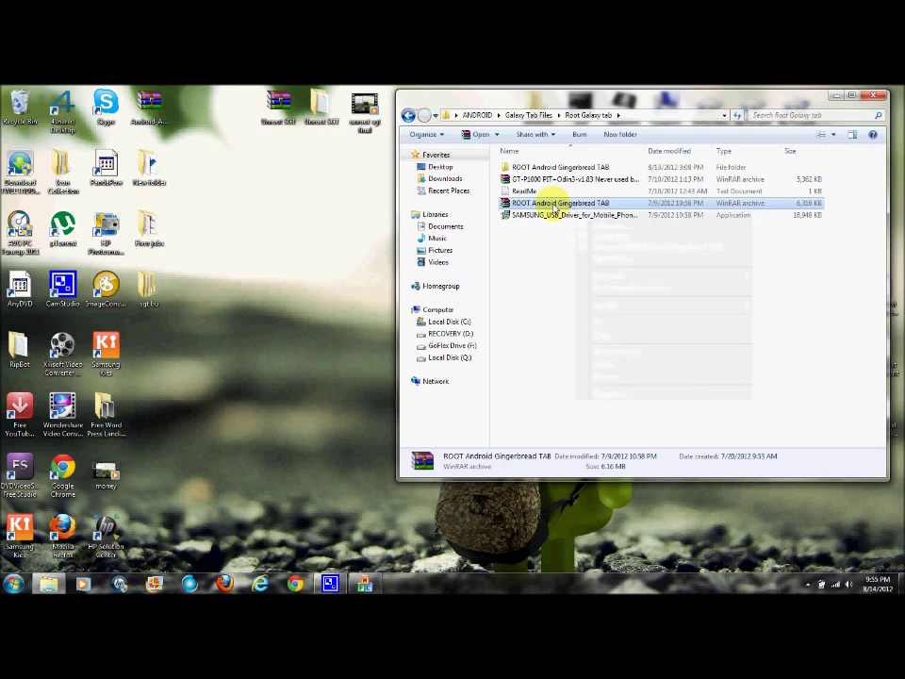
Review the archives and Samsung USB driver installer, then enter the extracted ROOT Android Gingerbread TAB folder
double_click(560, 204)
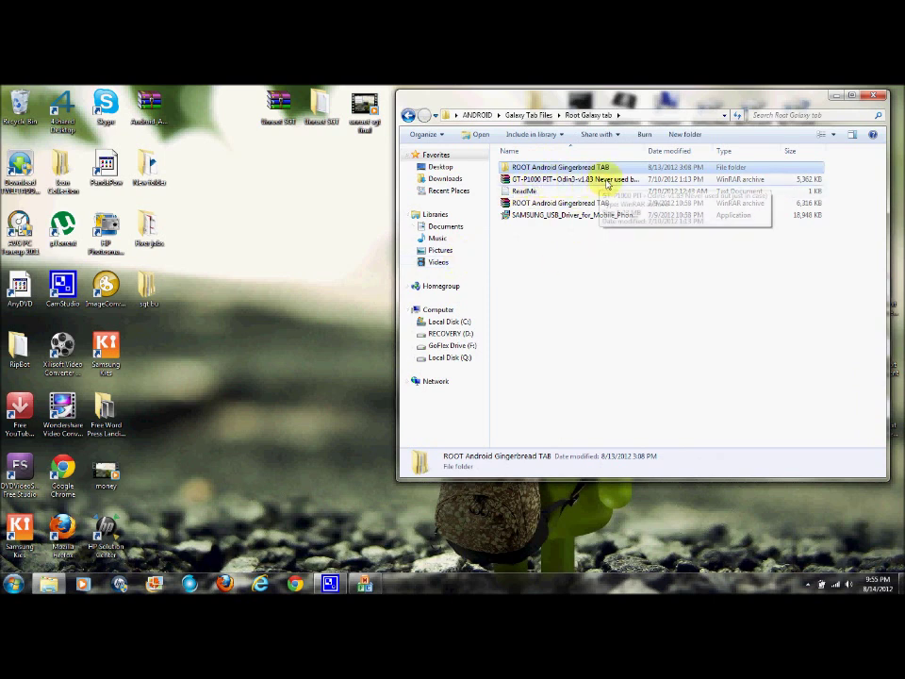
click(566, 179)
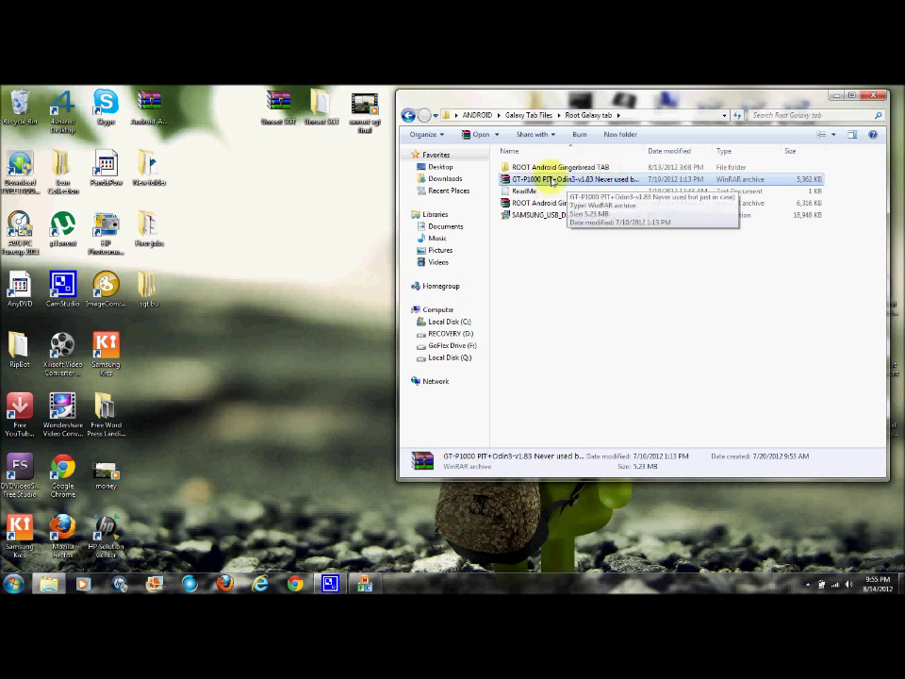
click(561, 203)
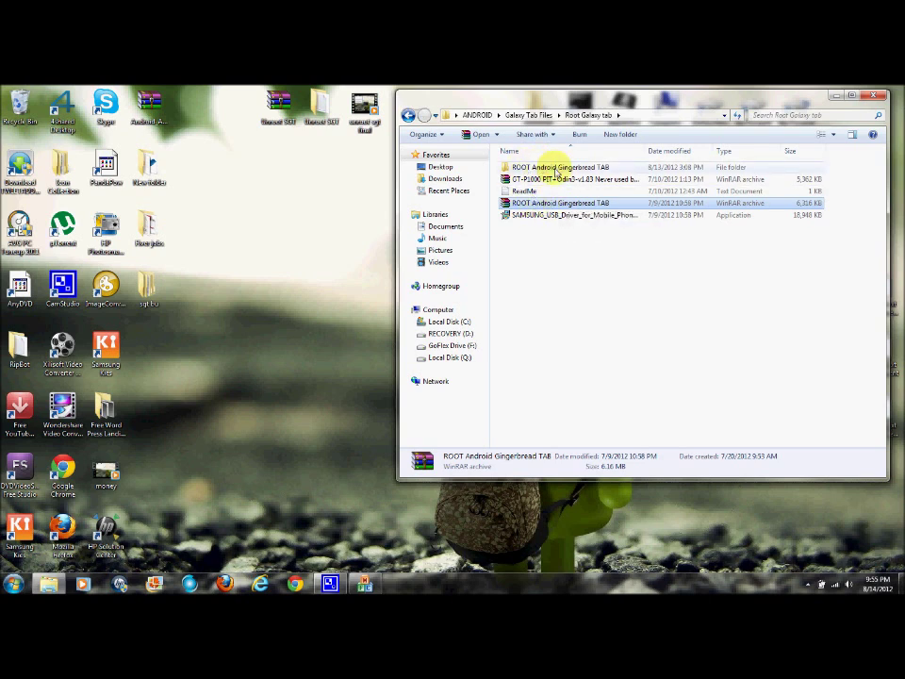
click(569, 215)
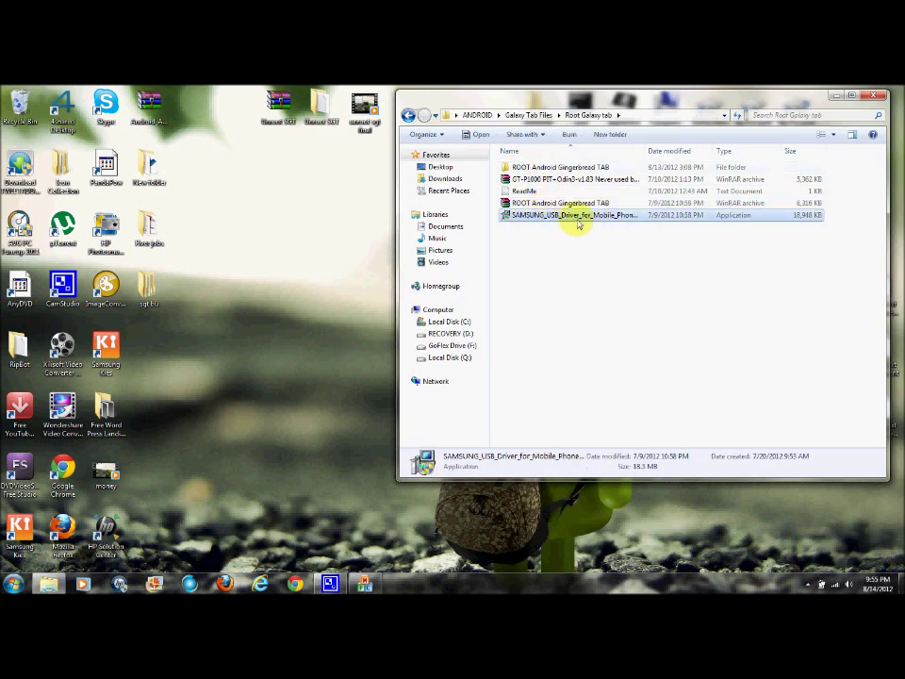
mouse_move(545, 234)
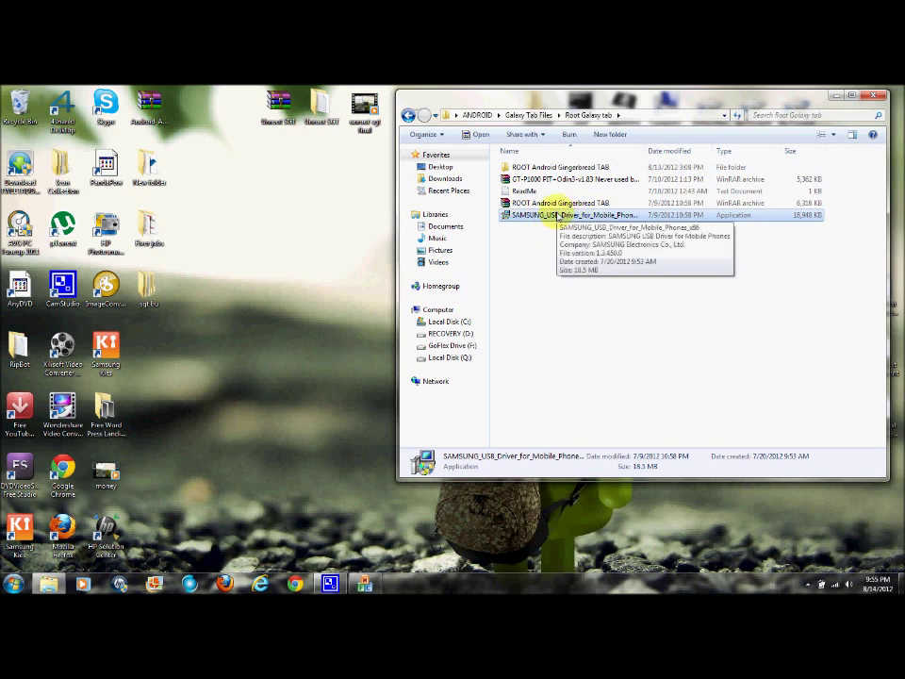
mouse_move(577, 234)
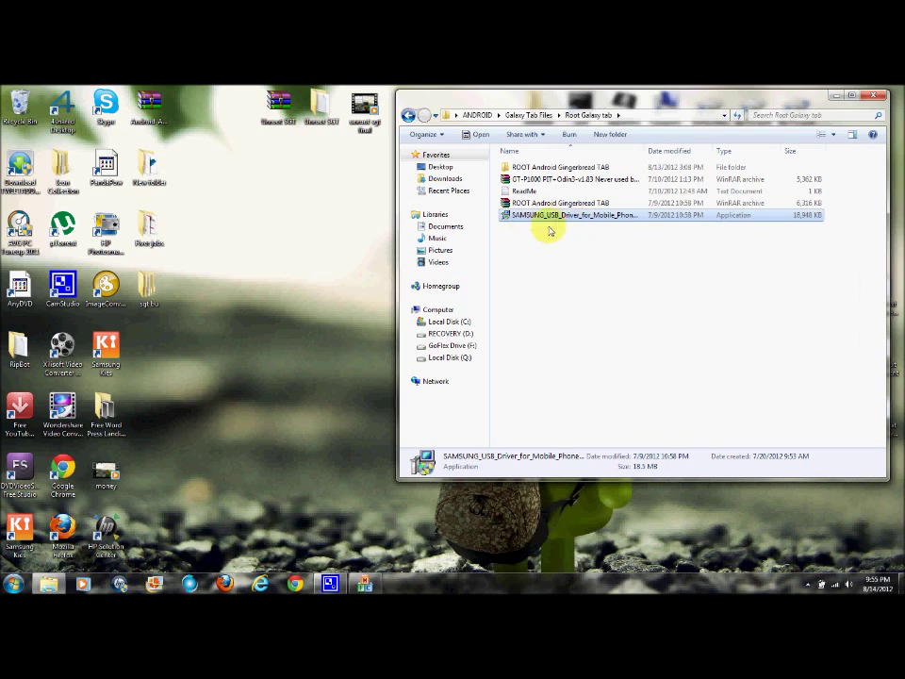
mouse_move(565, 226)
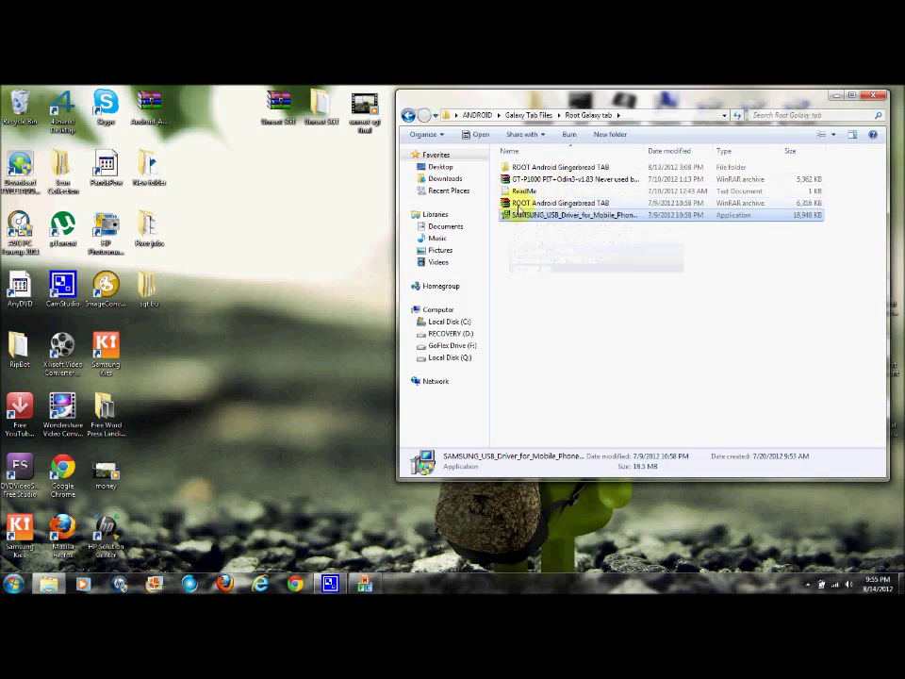
click(562, 203)
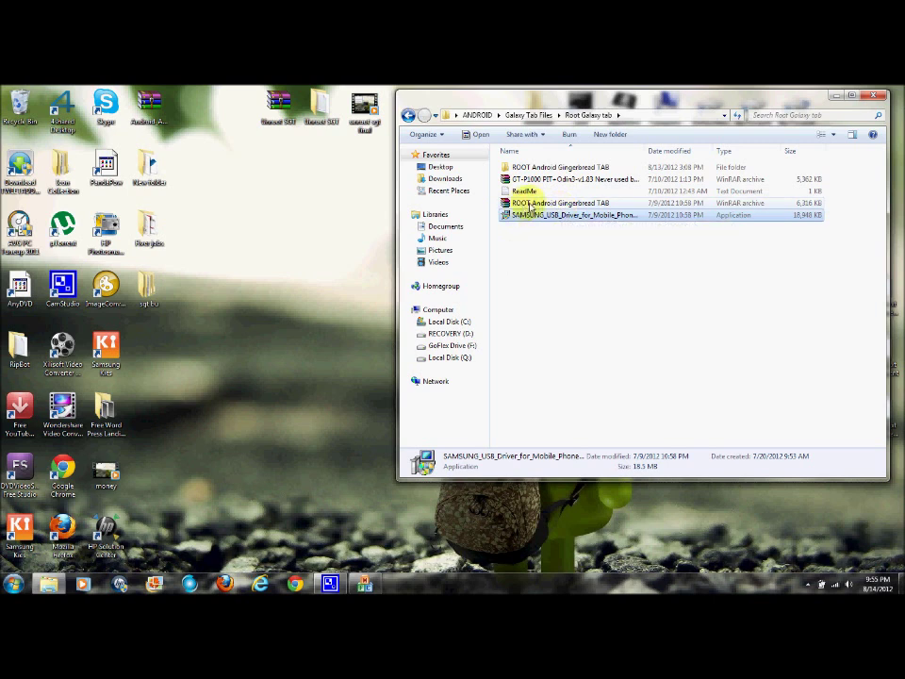
click(524, 192)
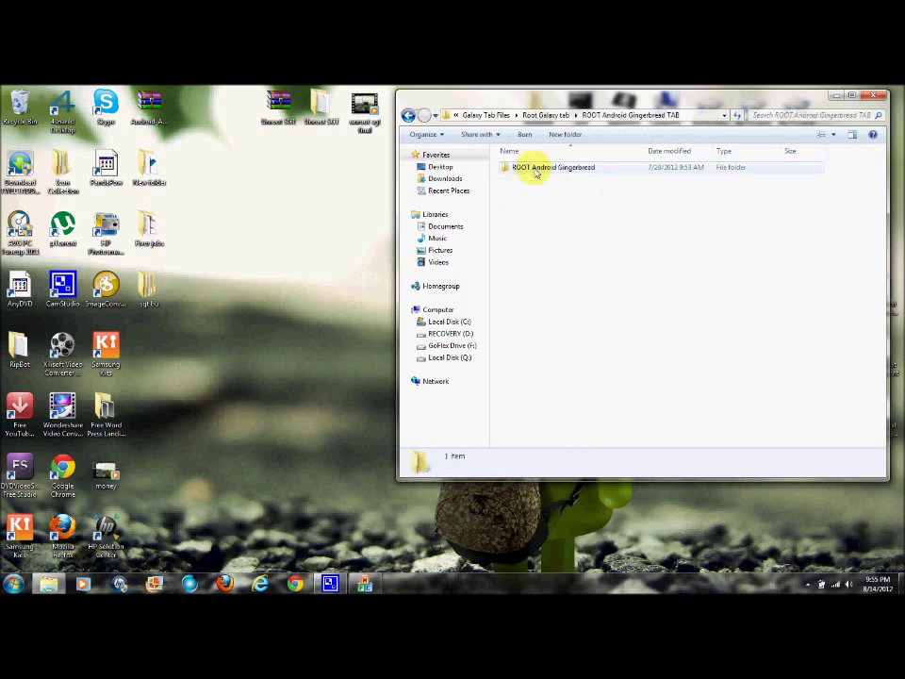
Enter the ROOT Android Gingerbread folder and select the CF-Root tar archive beside Odin3
double_click(555, 165)
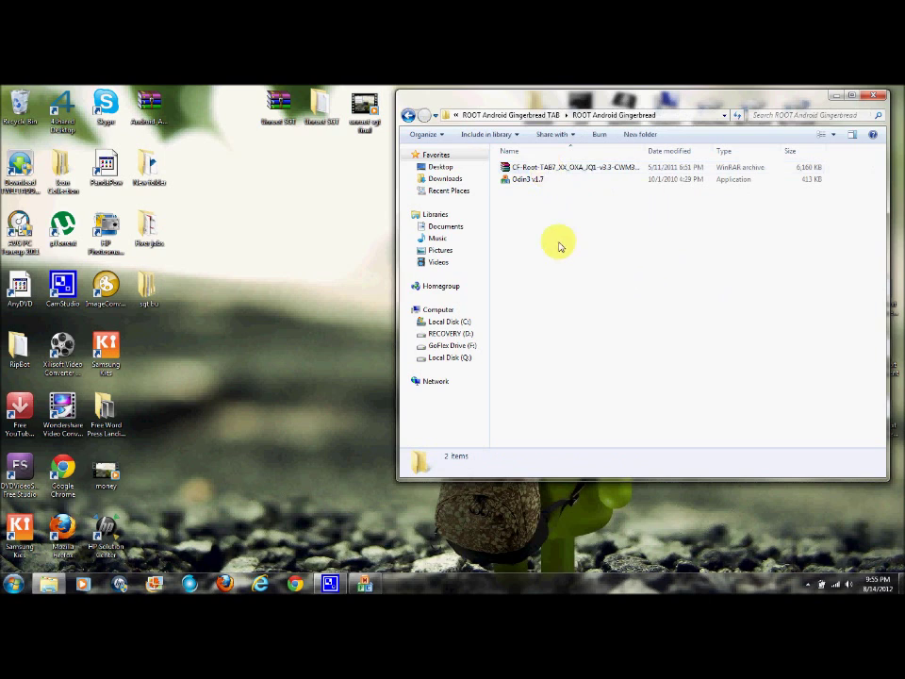
click(524, 179)
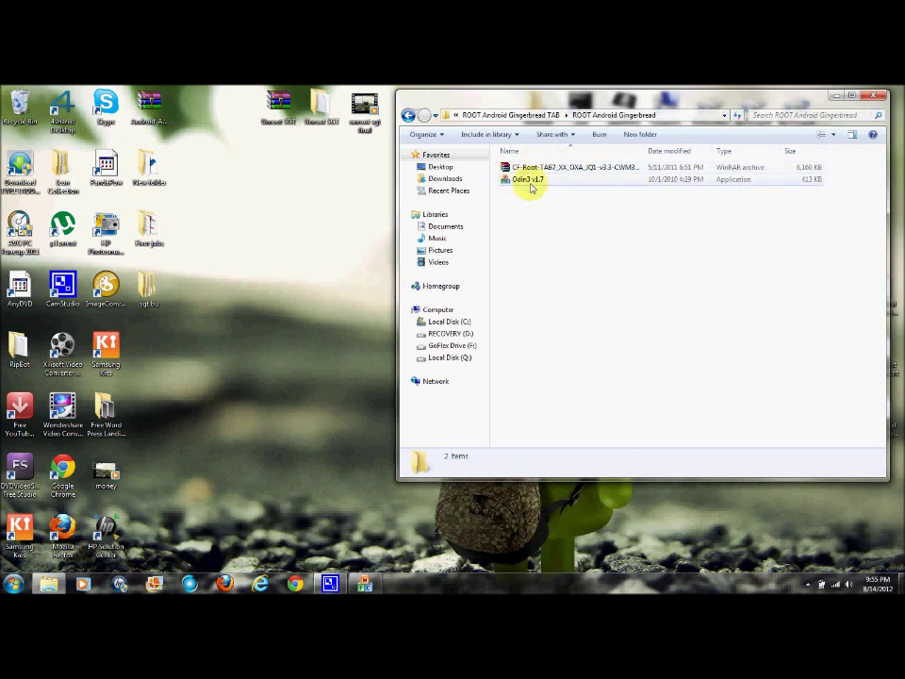
click(565, 166)
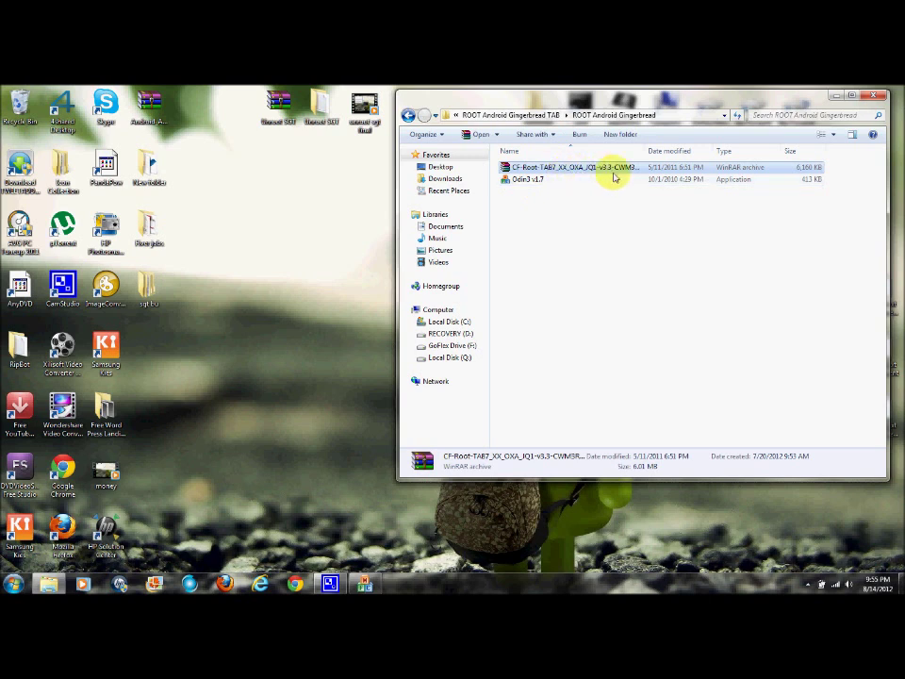
mouse_move(596, 170)
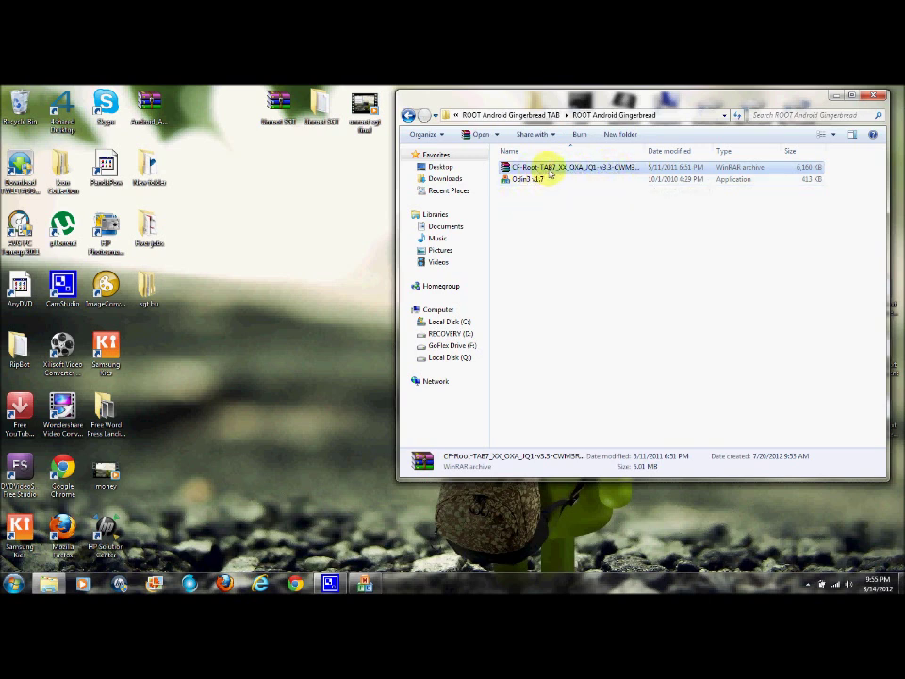
mouse_move(550, 168)
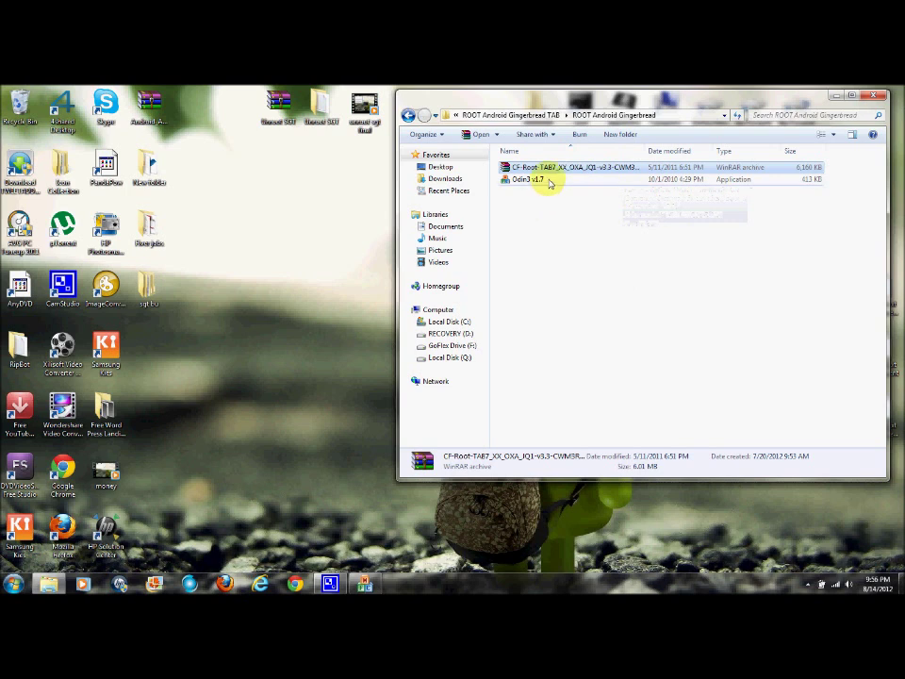
mouse_move(573, 272)
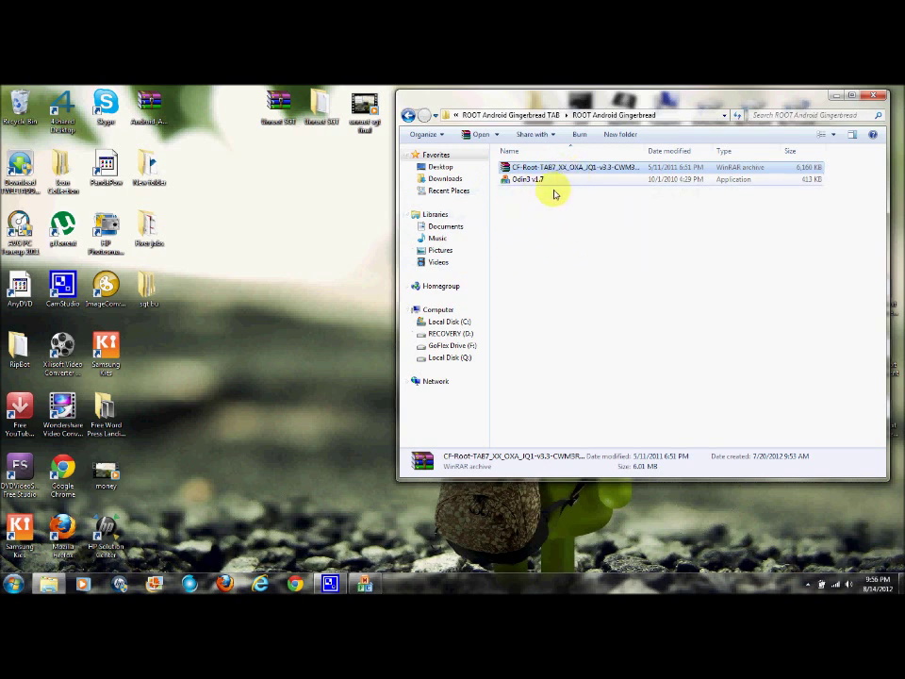
click(575, 165)
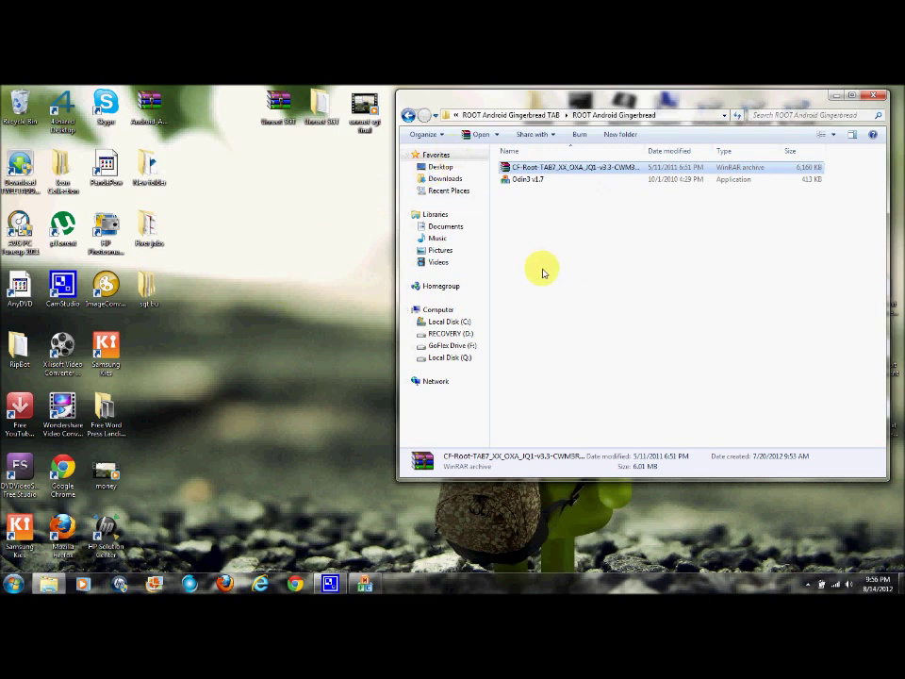
mouse_move(347, 281)
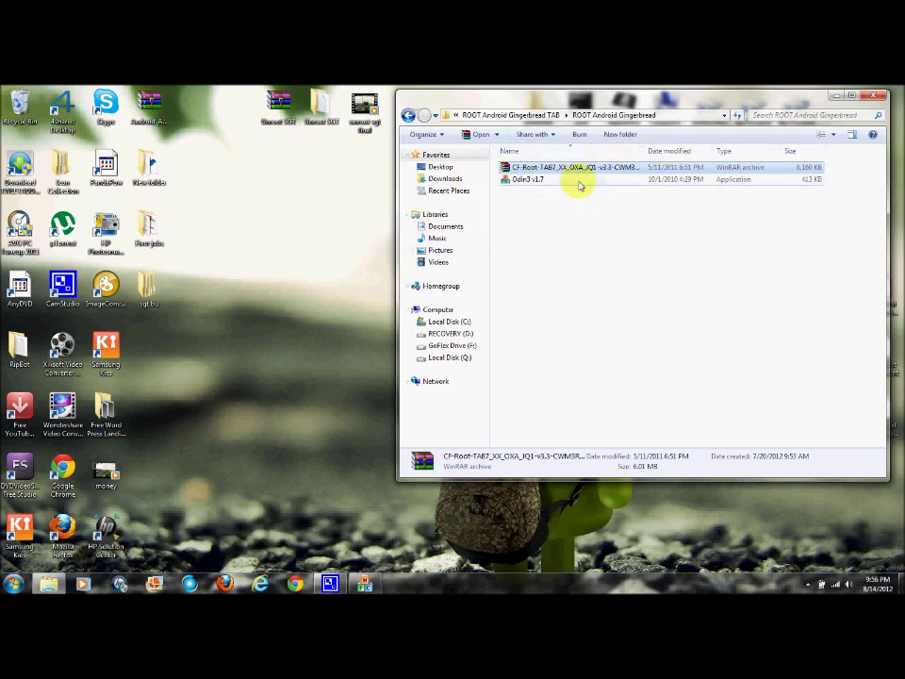
mouse_move(586, 200)
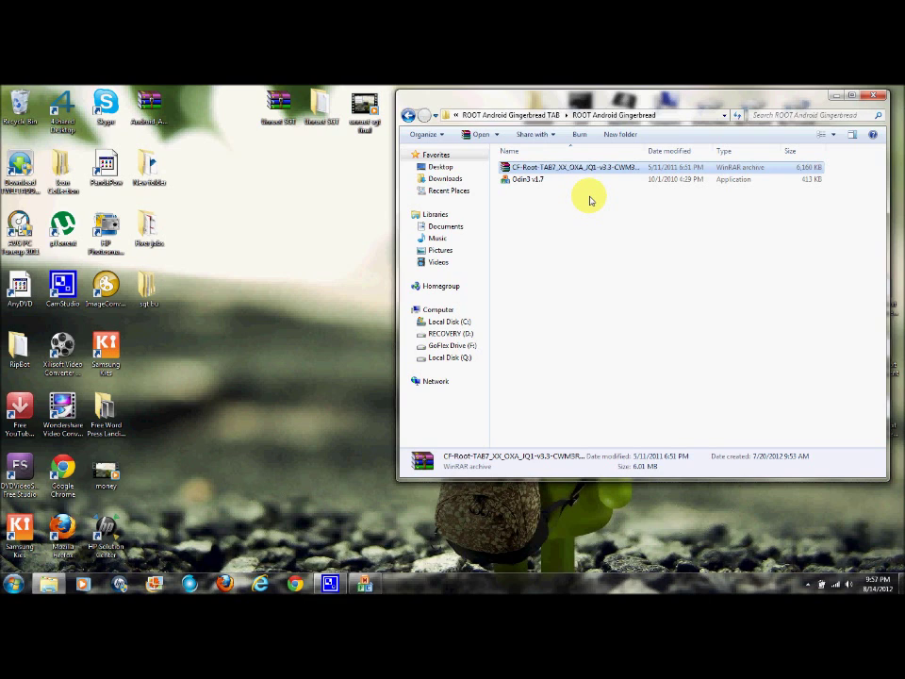
mouse_move(535, 185)
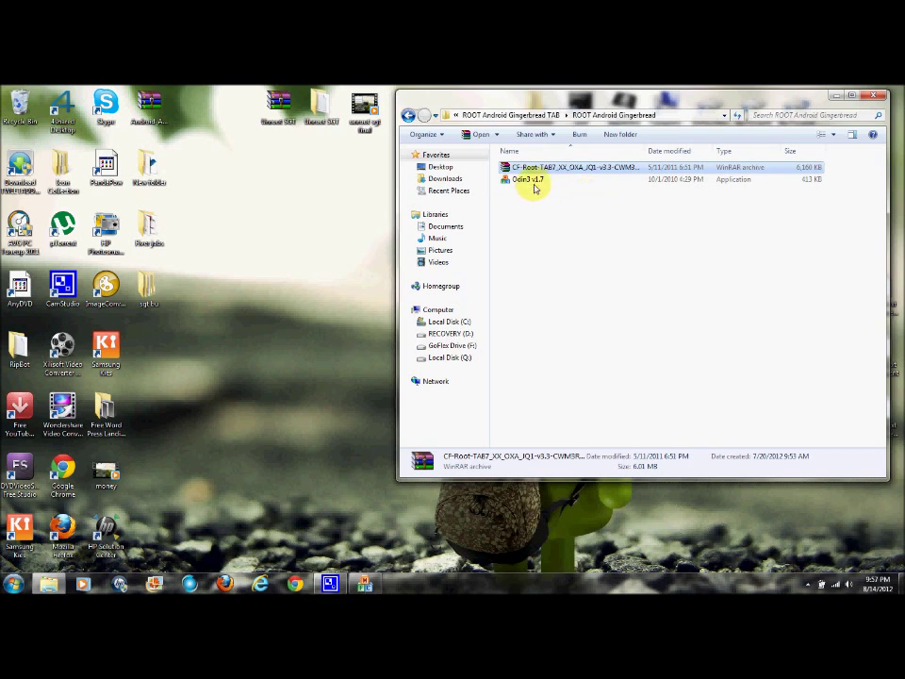
Launch Odin3 v1.7 with the Galaxy Tab detected and begin choosing the PDA file
click(528, 179)
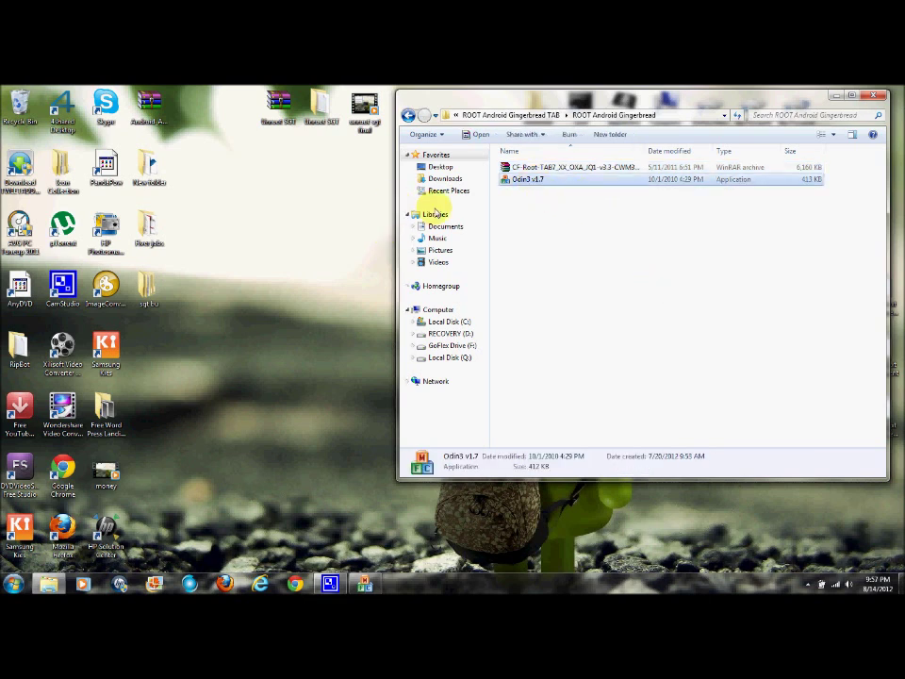
double_click(526, 179)
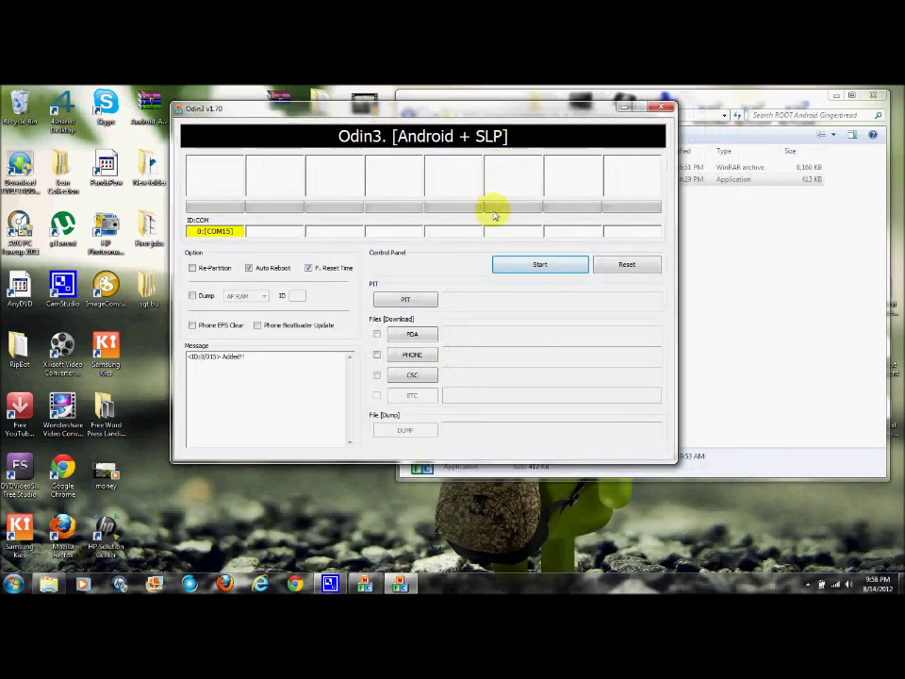
click(411, 334)
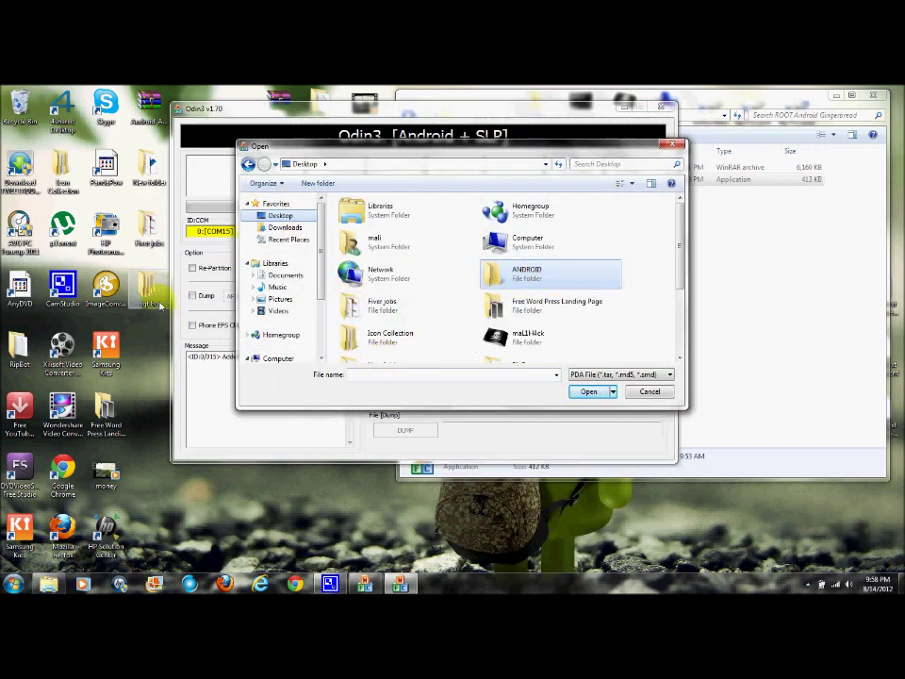
Browse ANDROID > Galaxy Tab Files > Root Galaxy tab > ROOT Android Gingerbread and load the CF-Root tar as PDA
double_click(526, 271)
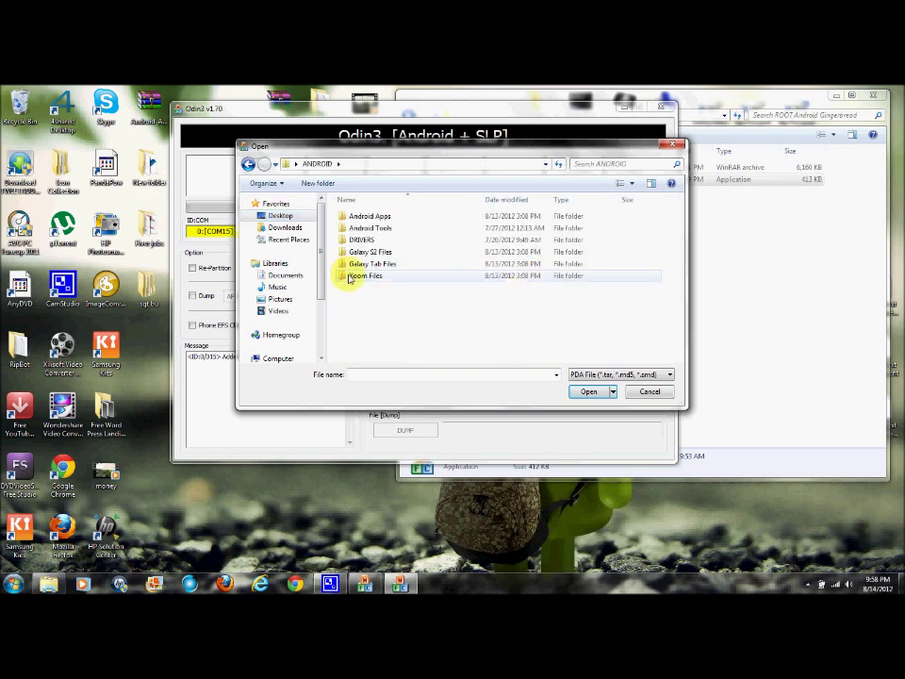
double_click(369, 264)
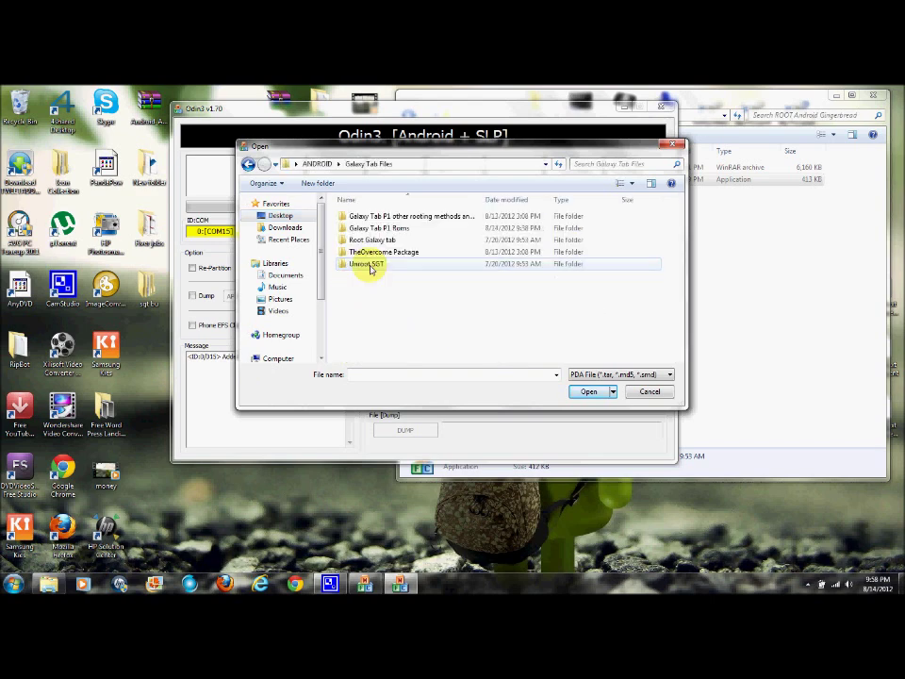
mouse_move(367, 264)
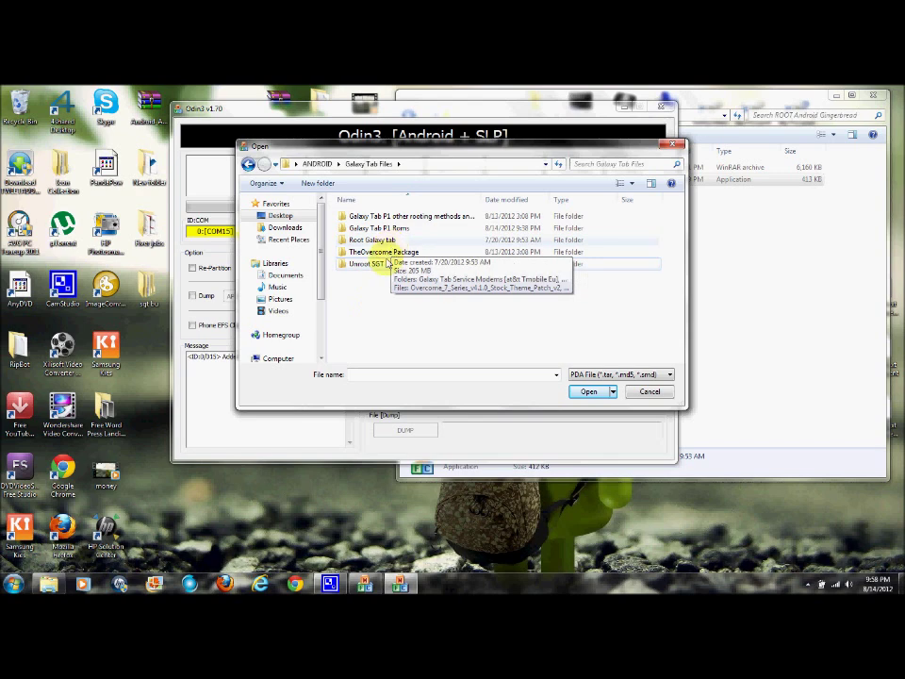
double_click(373, 239)
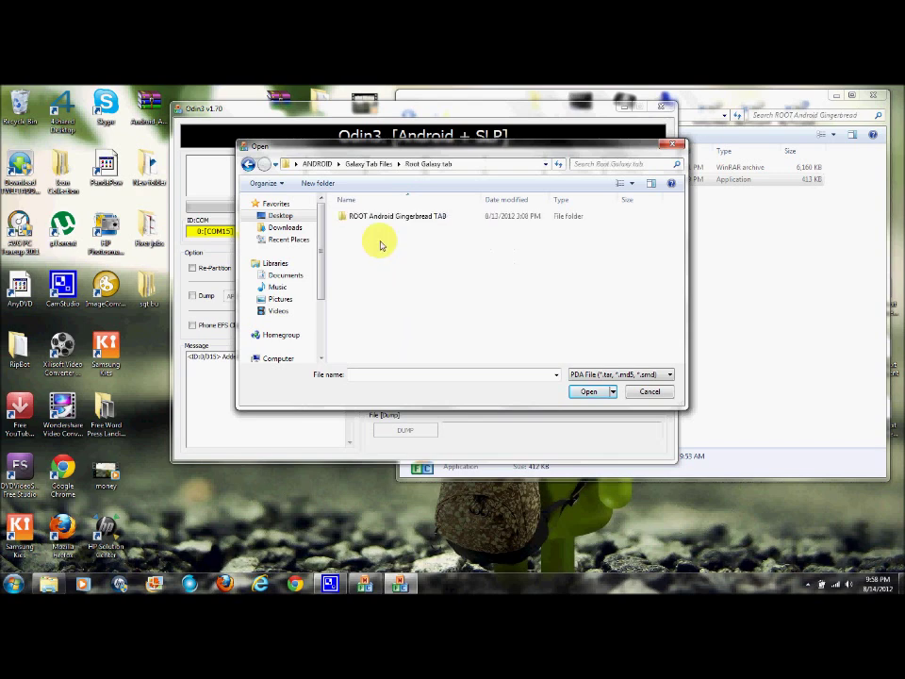
double_click(396, 215)
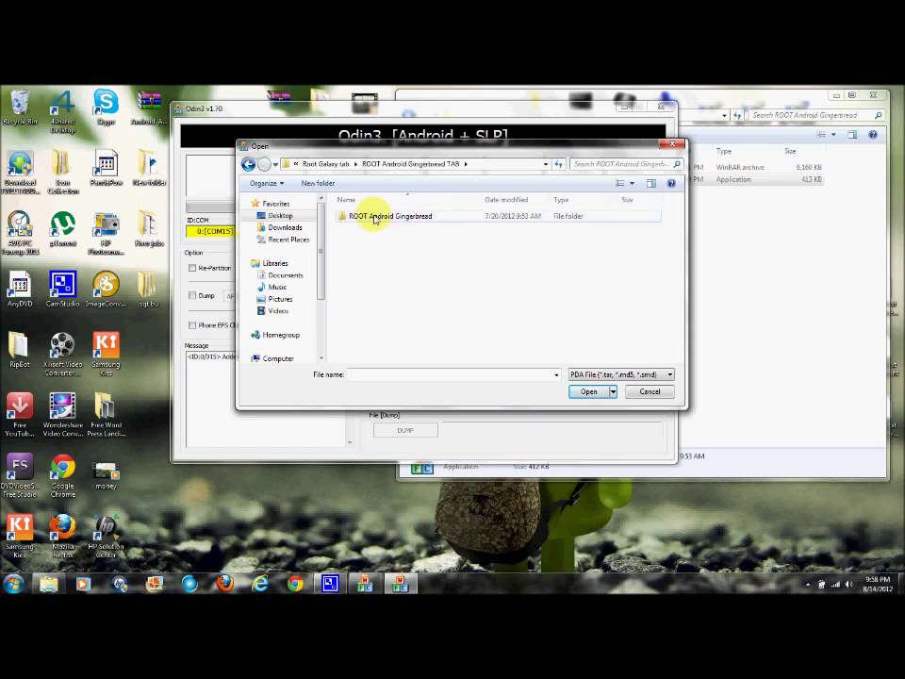
double_click(388, 215)
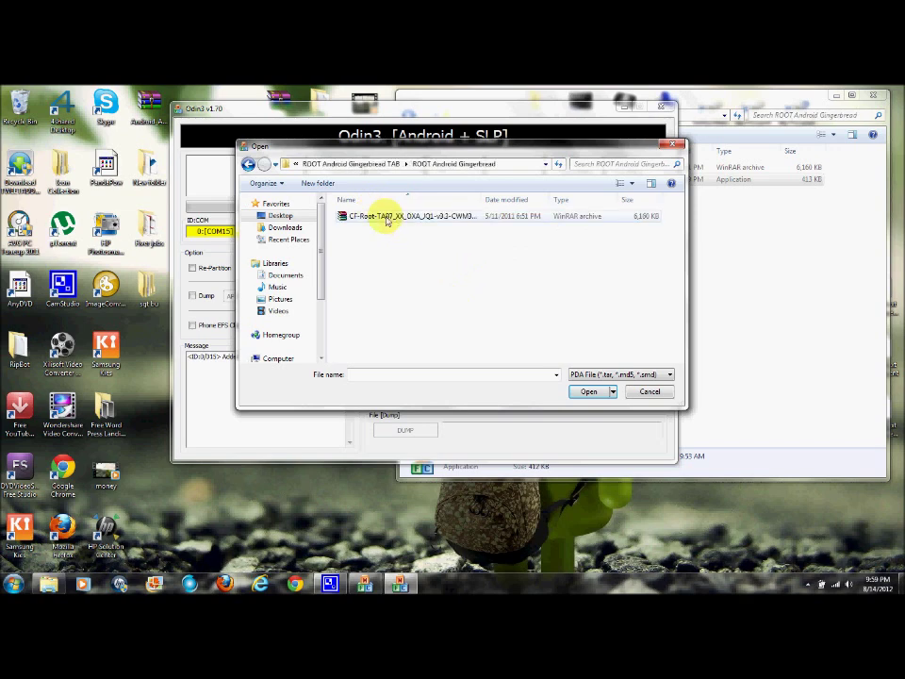
click(411, 214)
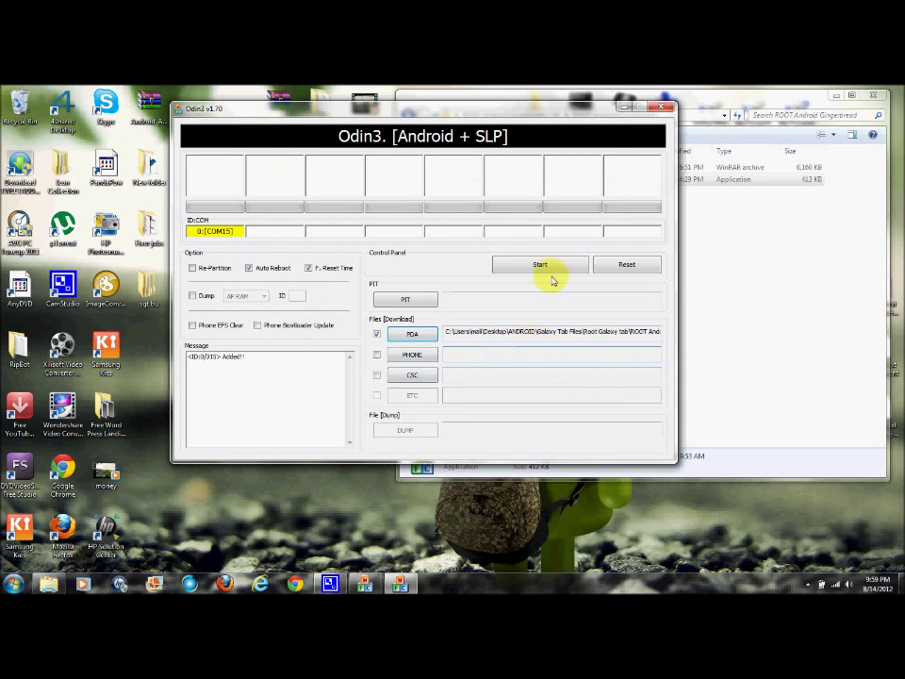
Start the flash and let it run to PASS with all threads completed and zero failures
click(539, 264)
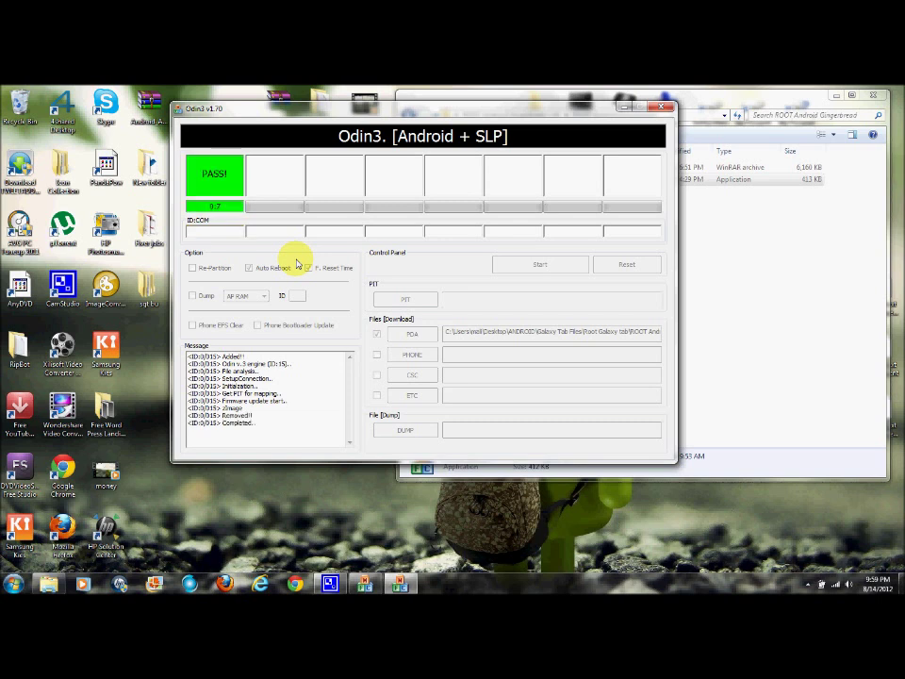
click(539, 264)
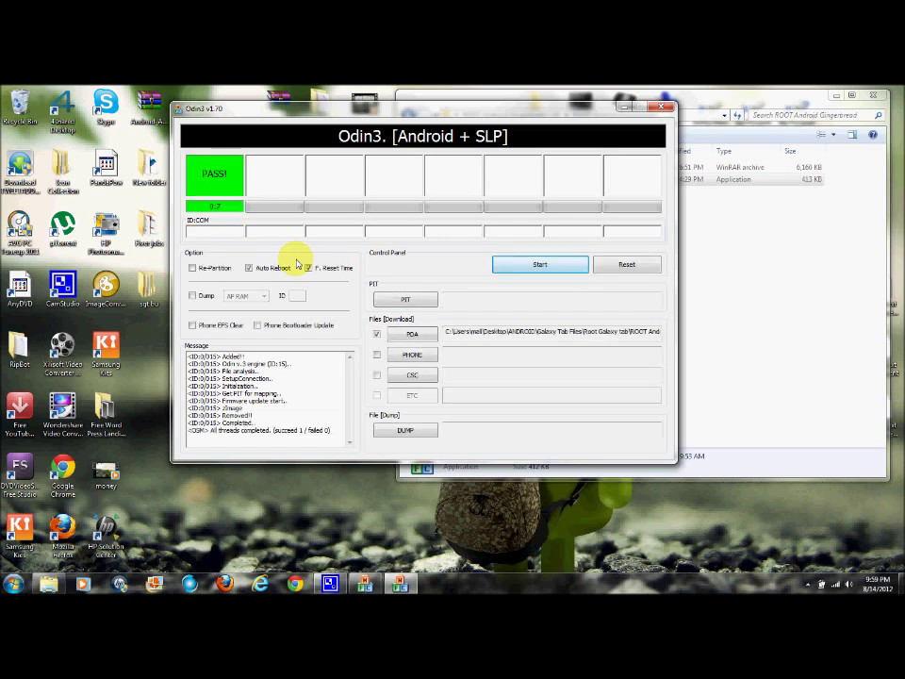